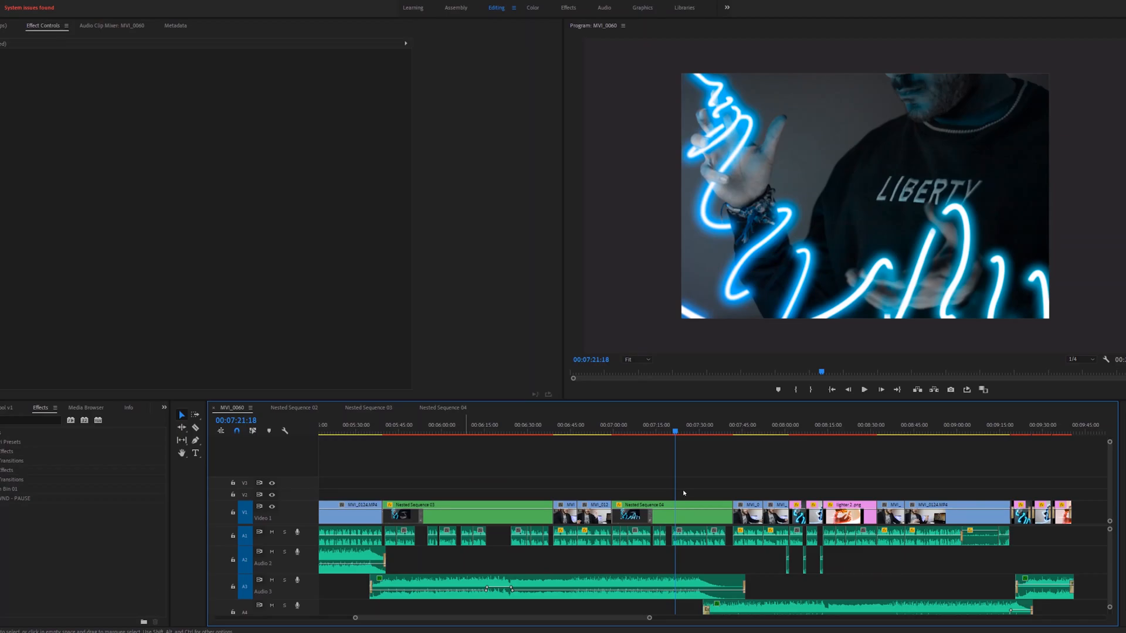
Select all clips in the MVI_0060 sequence and delete them, emptying the timeline
{"action": "left_click", "coordinate": [671, 505]}
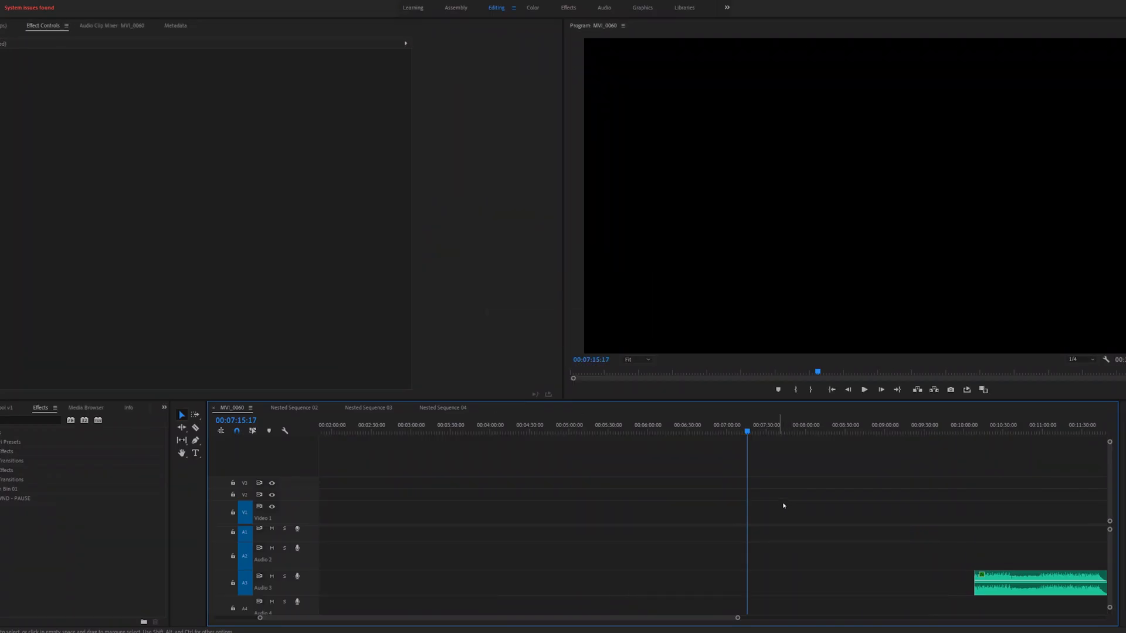
{"action": "mouse_move", "coordinate": [936, 517]}
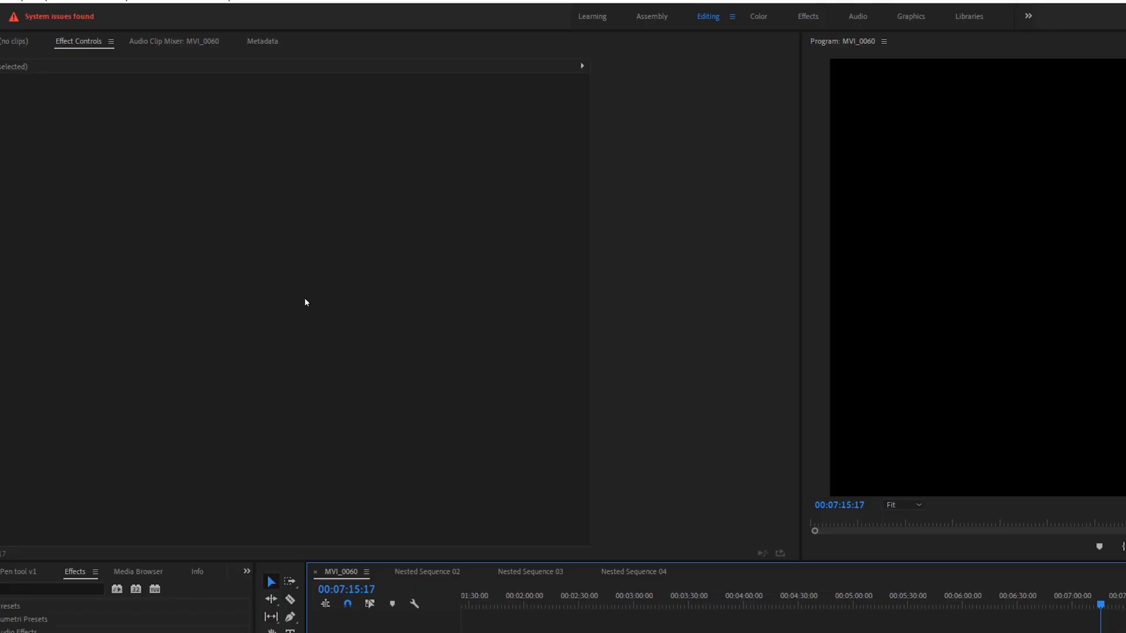
Show the project's Scratch Disks settings to find the Project Auto Save folder path
{"action": "left_click", "coordinate": [35, 25]}
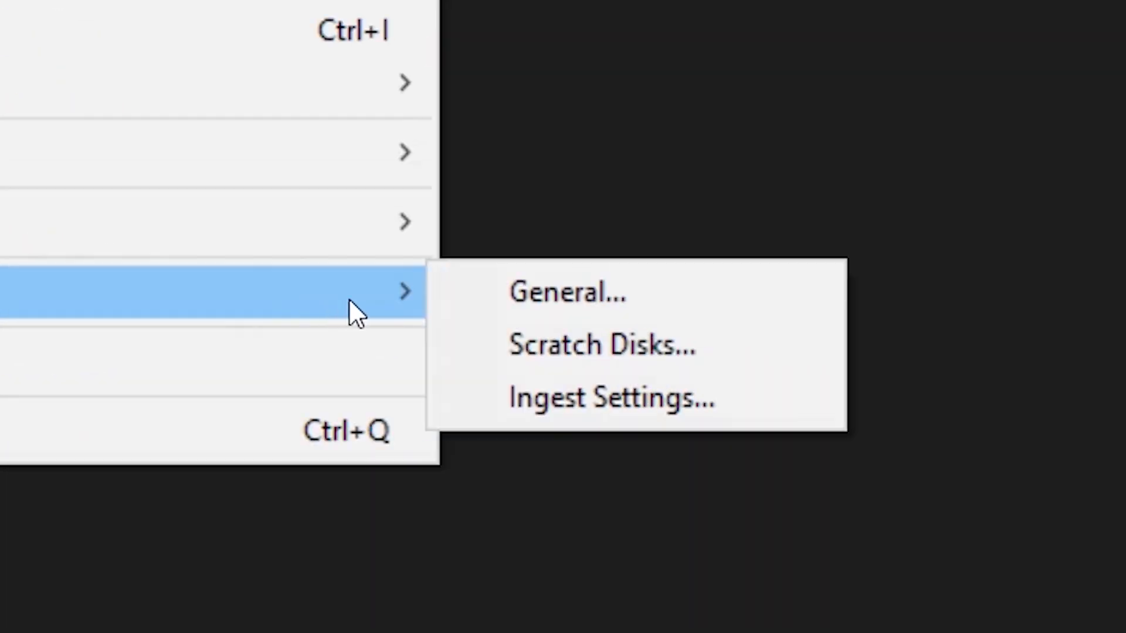
{"action": "left_click", "coordinate": [602, 345]}
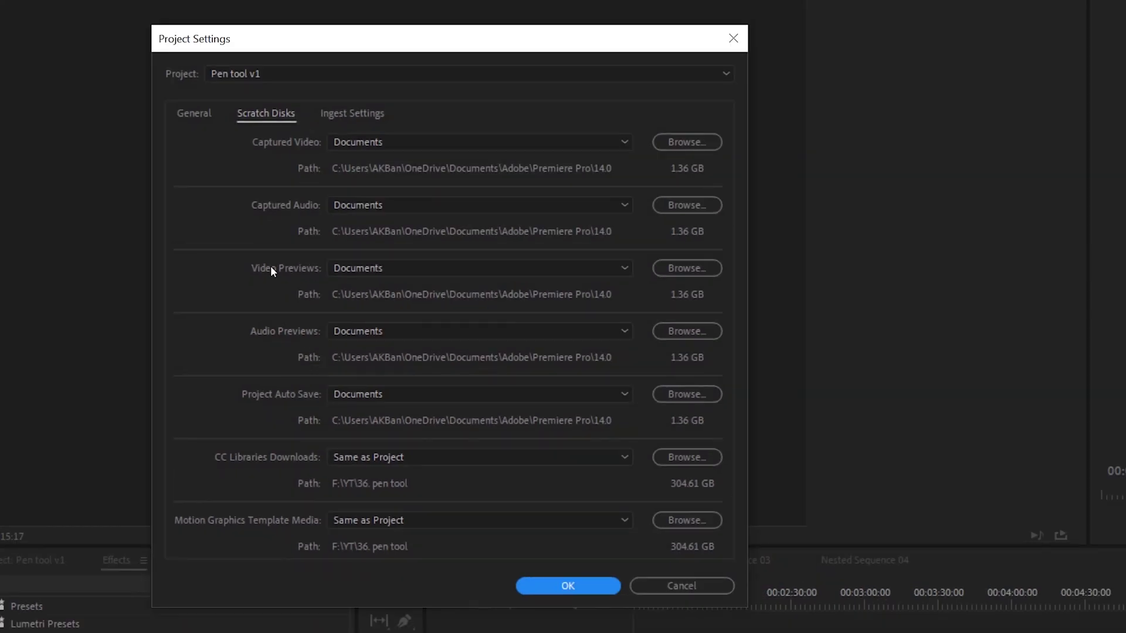
{"action": "mouse_move", "coordinate": [321, 432]}
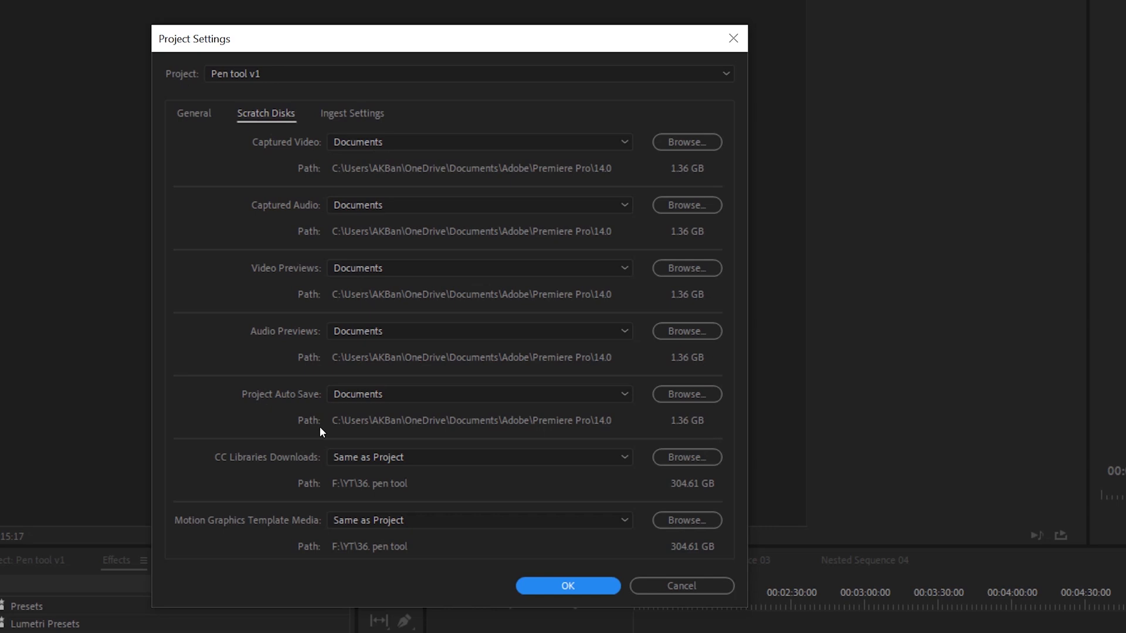
{"action": "mouse_move", "coordinate": [304, 444]}
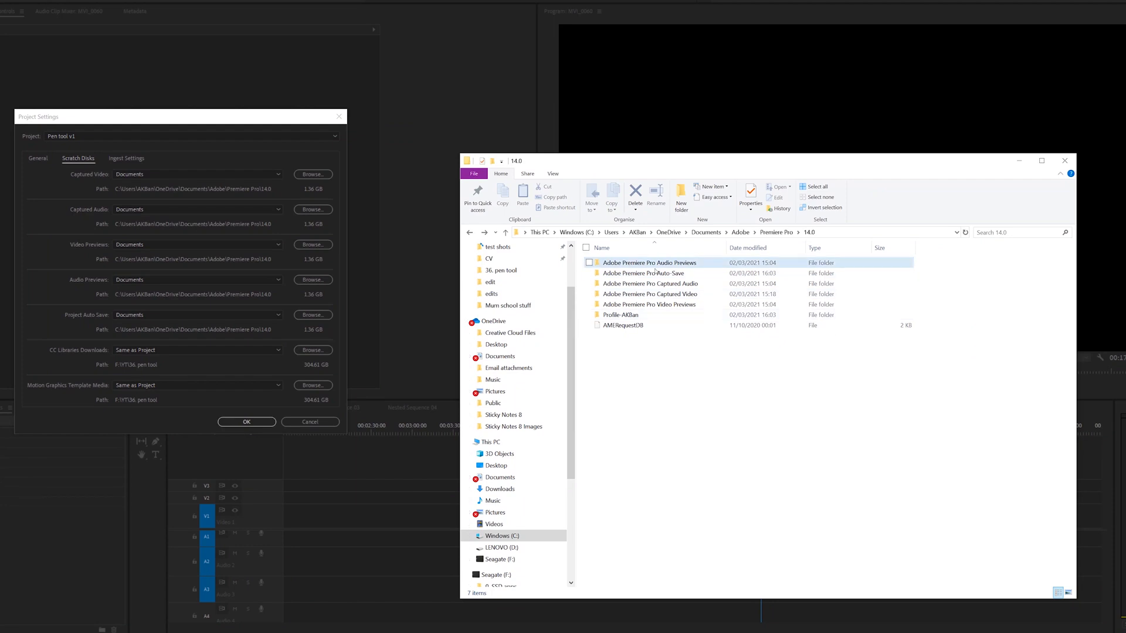
Launch the newest Pen tool v1 auto-save project from the Adobe Premiere Pro Auto-Save folder
{"action": "left_click", "coordinate": [643, 273]}
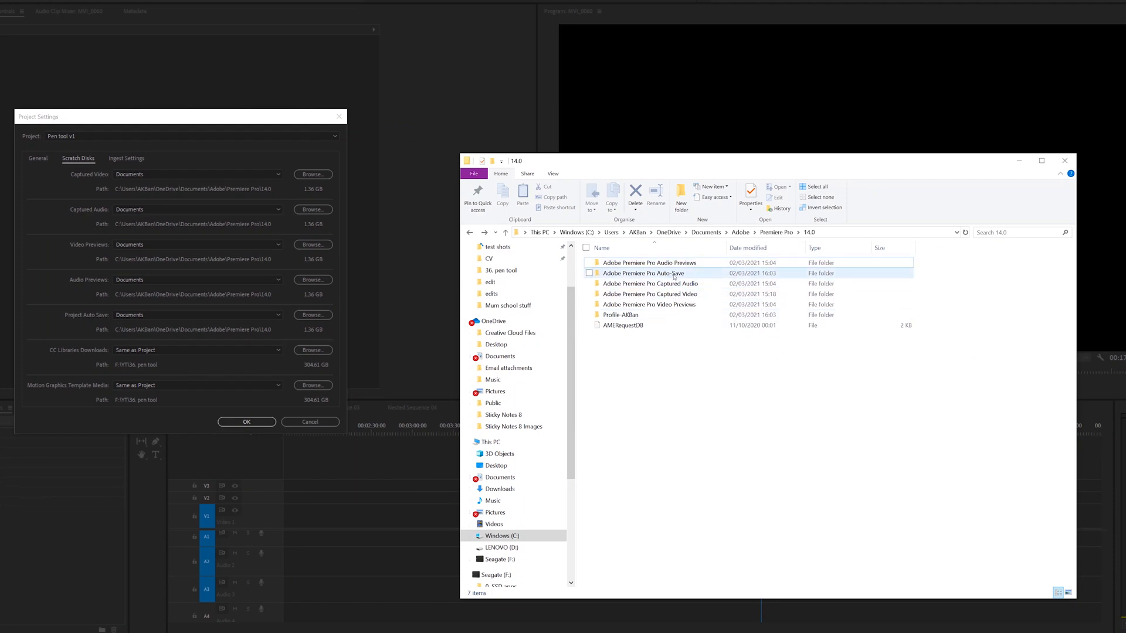
{"action": "double_click", "coordinate": [642, 274]}
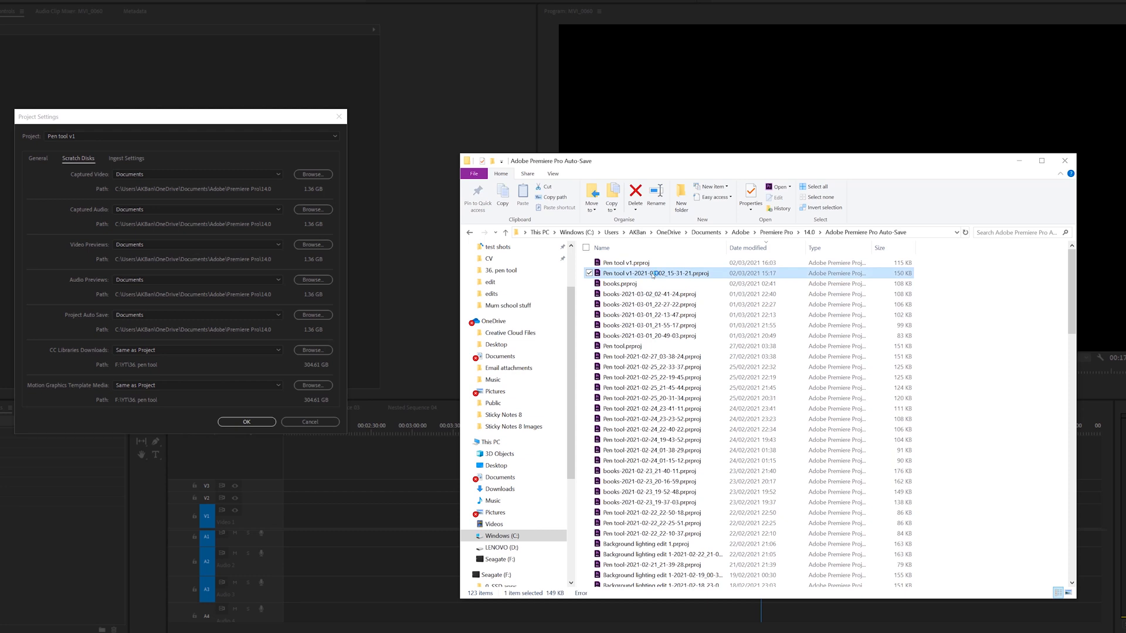
{"action": "double_click", "coordinate": [652, 273]}
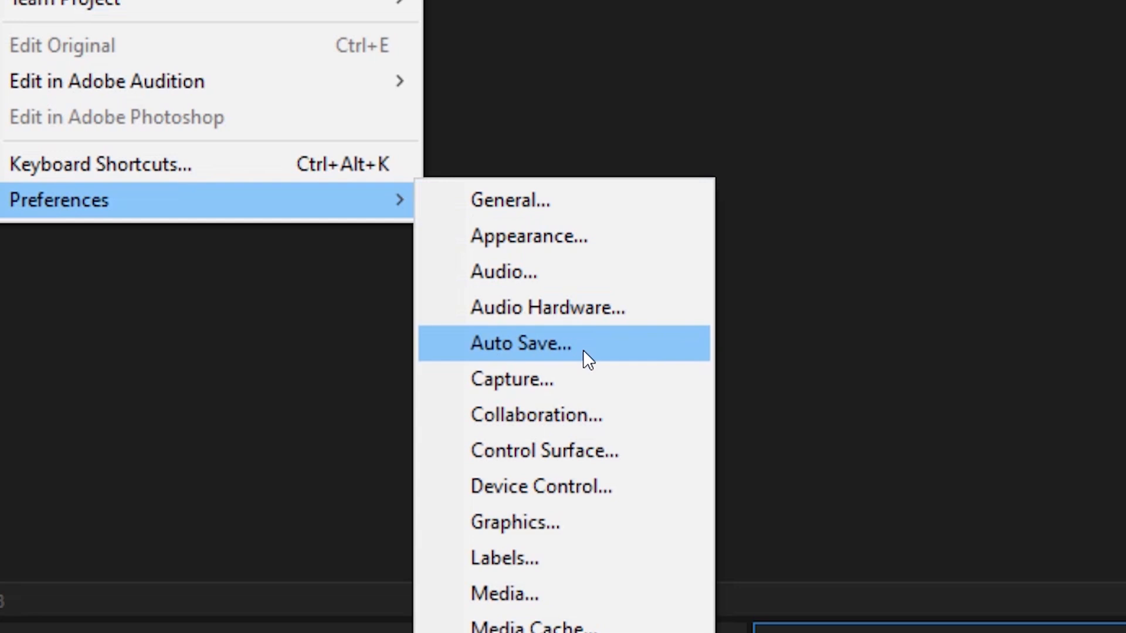
Show the Auto Save preferences: saving every 15 minutes, keeping up to 20 project versions
{"action": "left_click", "coordinate": [520, 344]}
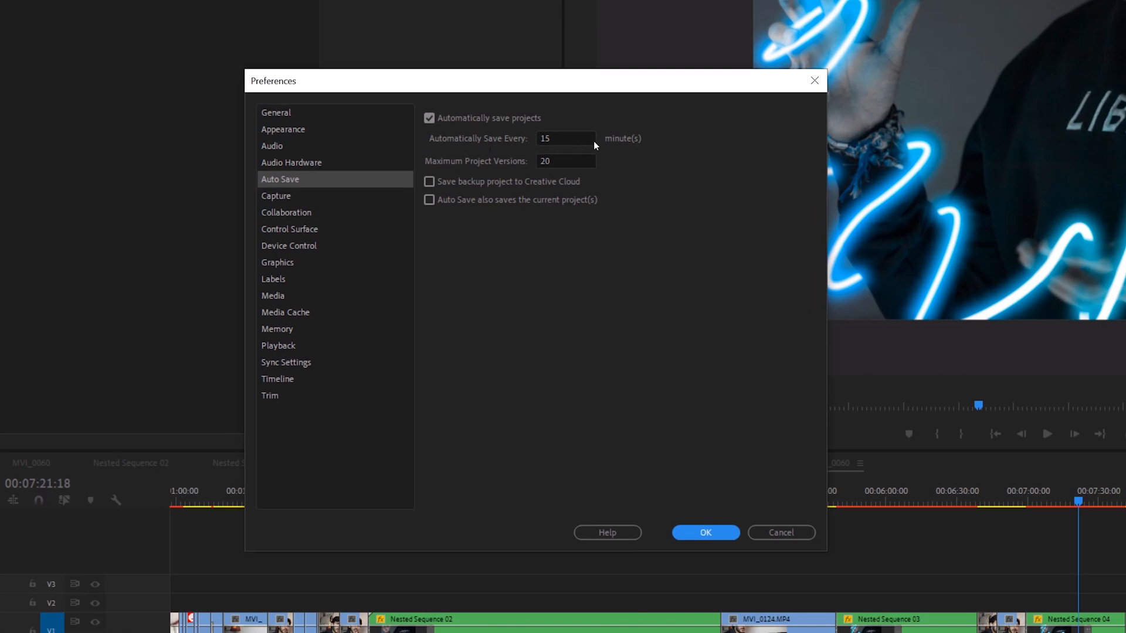
{"action": "mouse_move", "coordinate": [599, 178]}
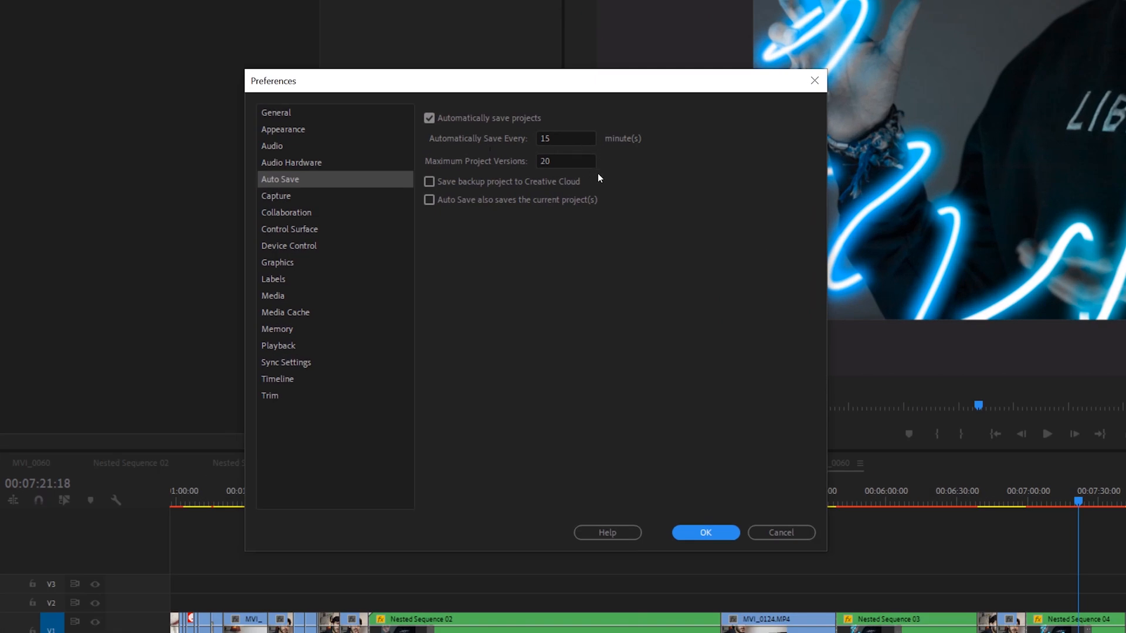